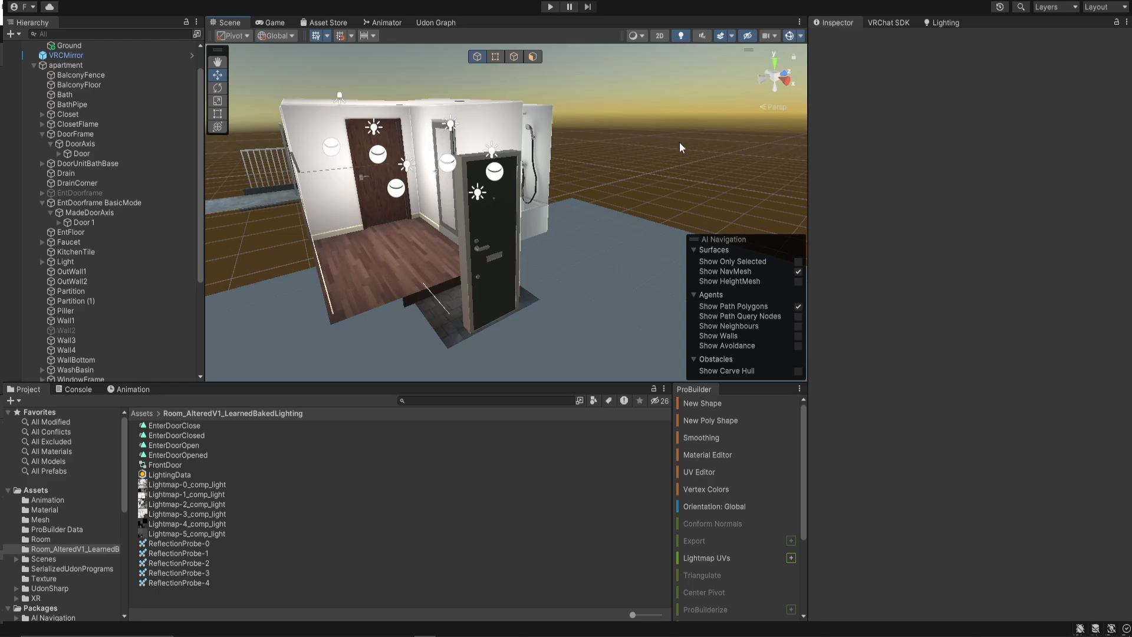
{"action": "mouse_move", "coordinate": [564, 281]}
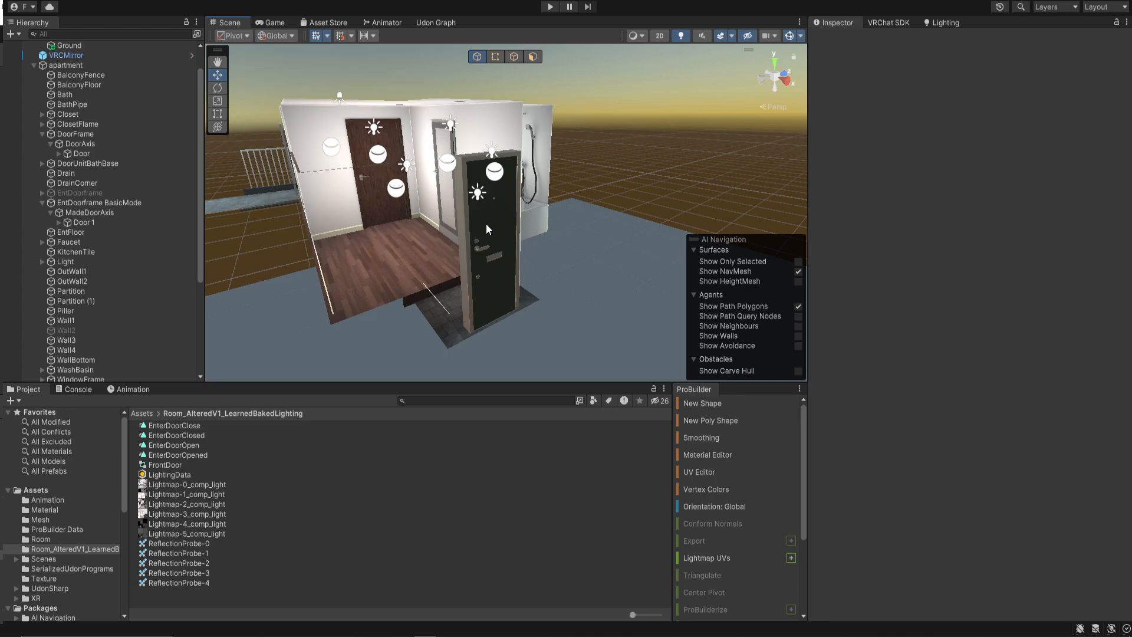
{"action": "mouse_move", "coordinate": [367, 205]}
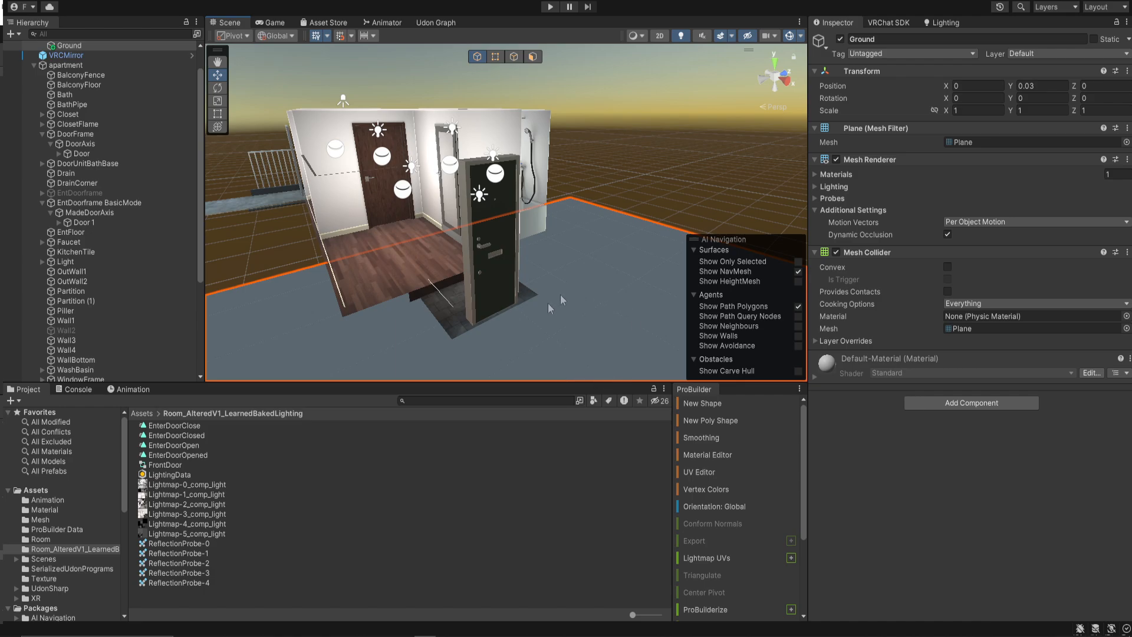
{"action": "mouse_move", "coordinate": [594, 332]}
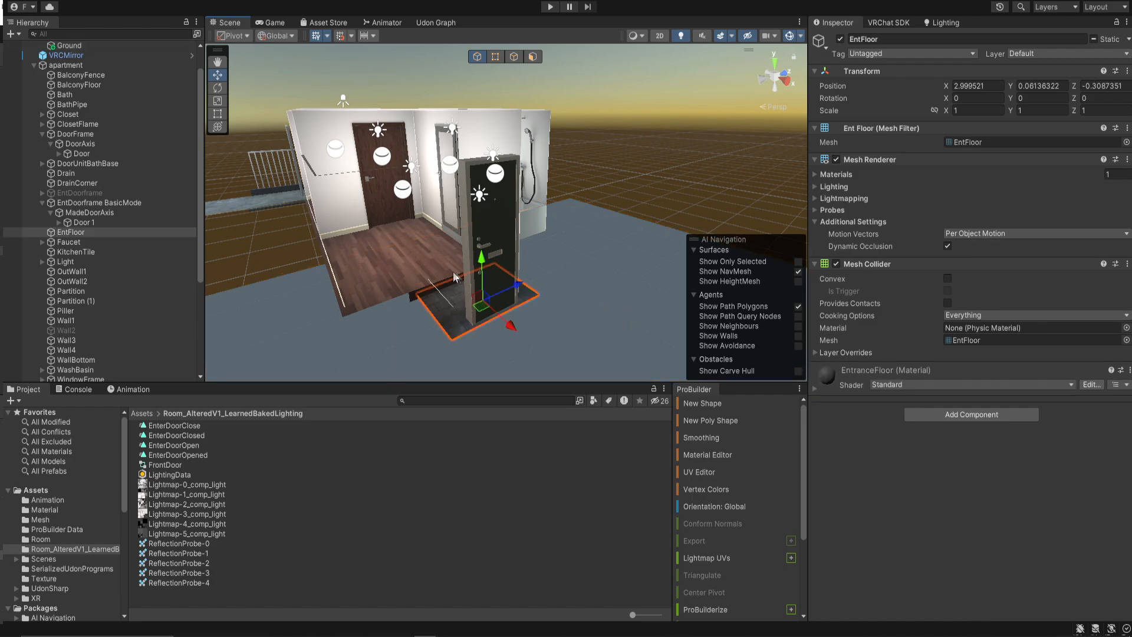
{"action": "mouse_move", "coordinate": [531, 334]}
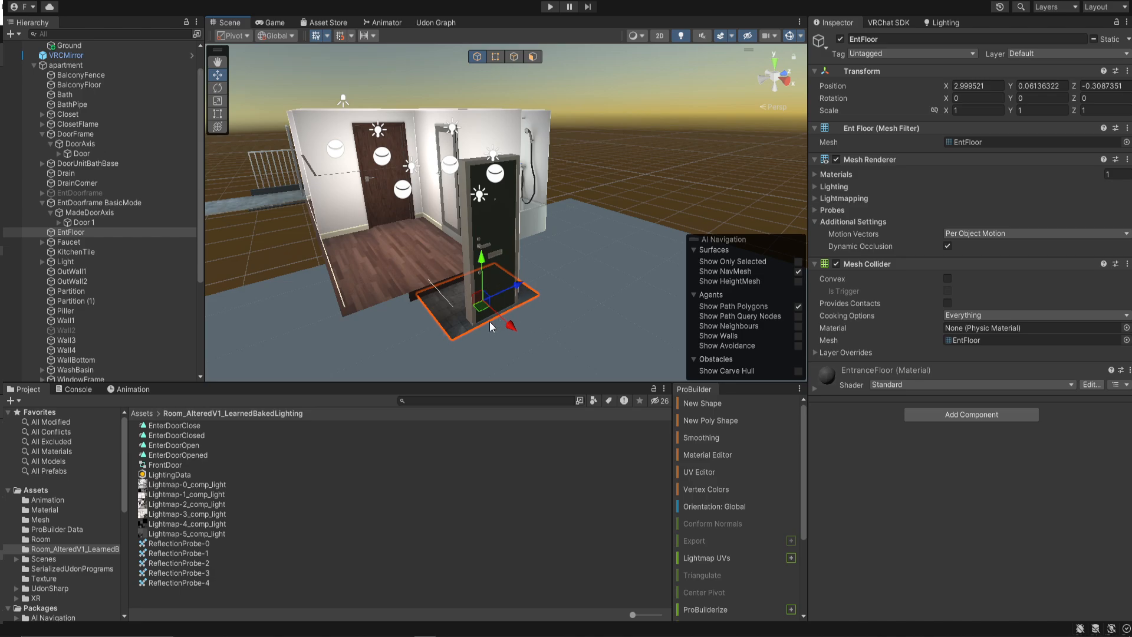
{"action": "mouse_move", "coordinate": [415, 216]}
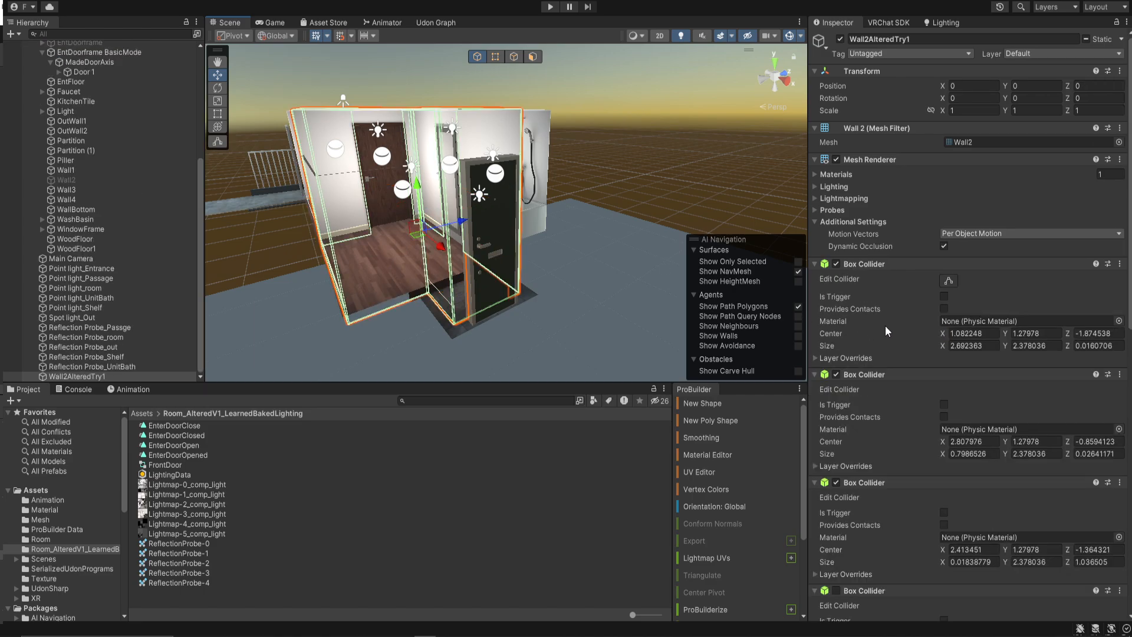
- Disable the fourth Box Collider on Wall2AlteredTry1, the one near the entrance door
{"action": "scroll", "scroll_direction": "down", "scroll_amount": 3}
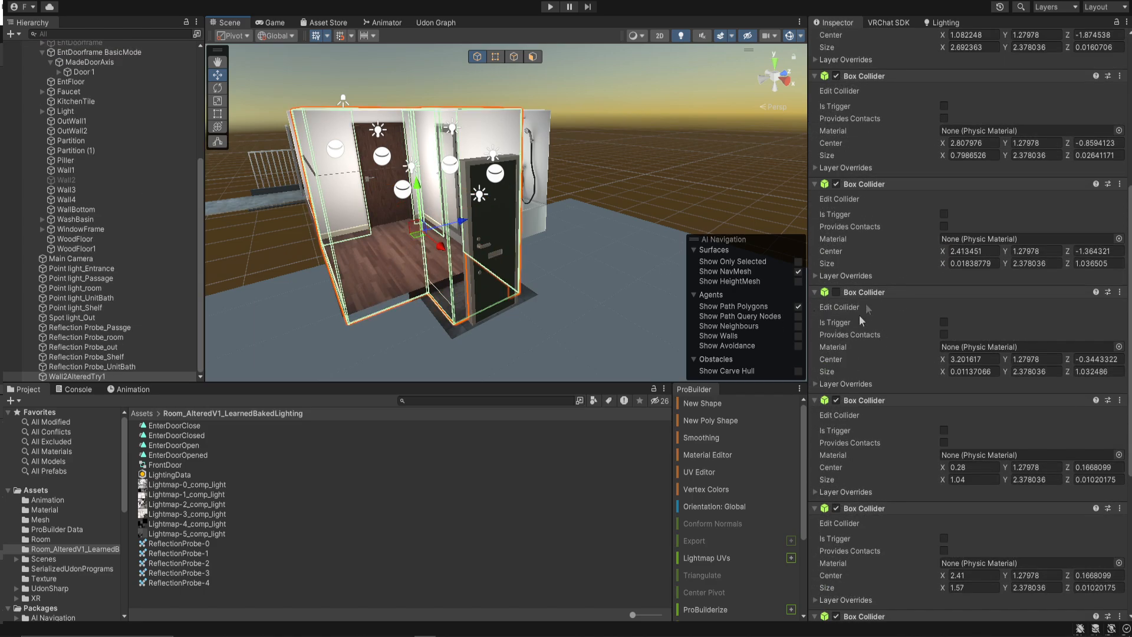
{"action": "left_click", "coordinate": [837, 292]}
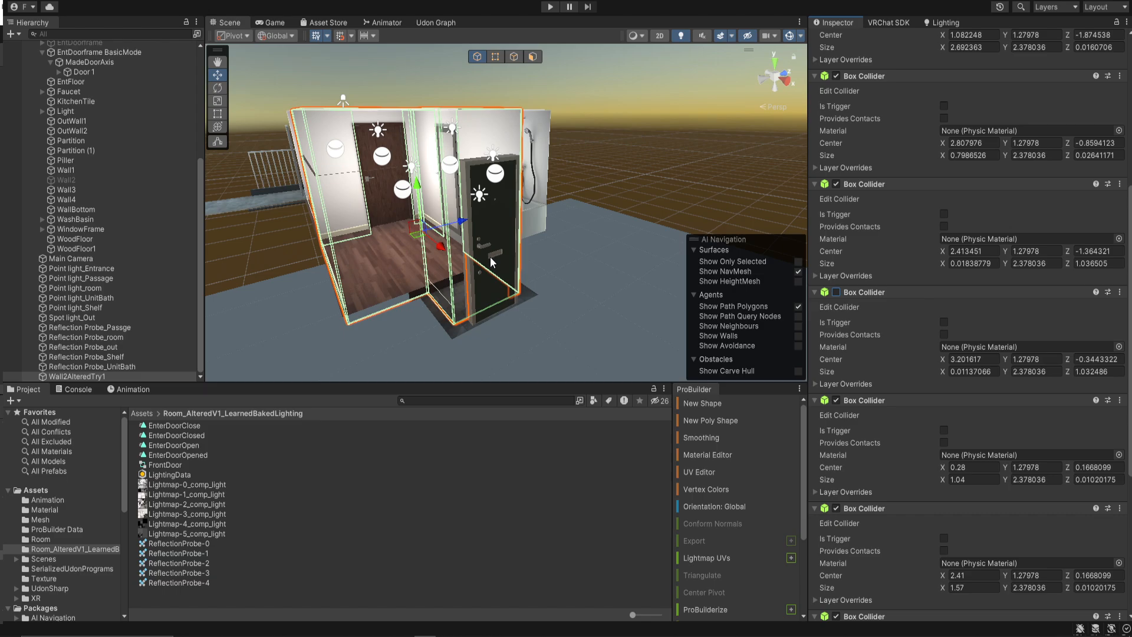
{"action": "mouse_move", "coordinate": [553, 266]}
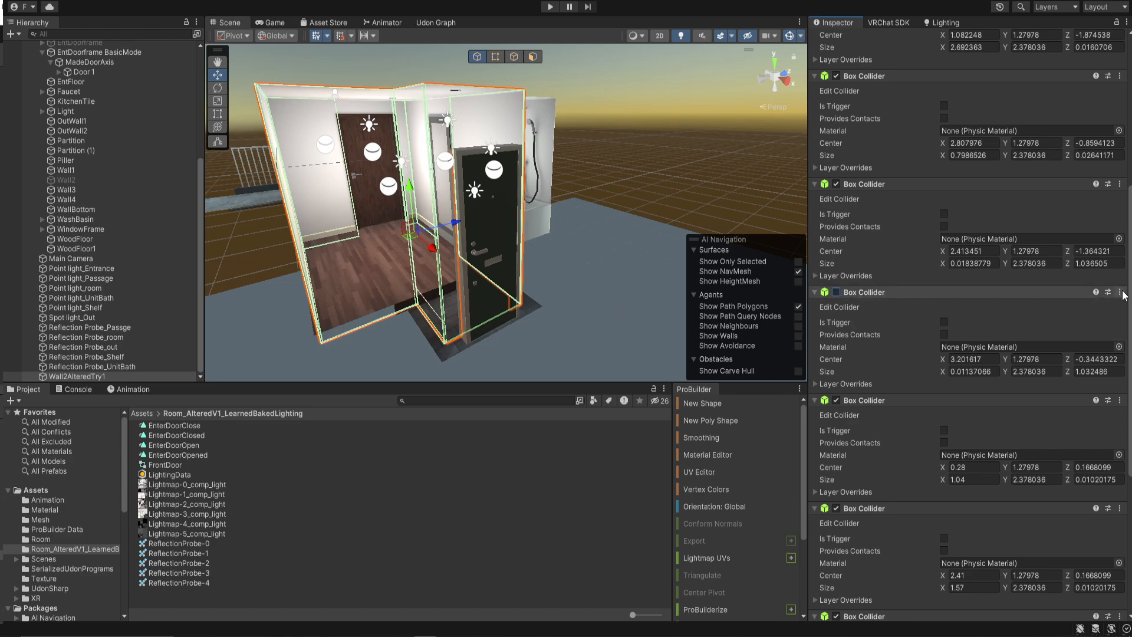
{"action": "mouse_move", "coordinate": [1115, 326]}
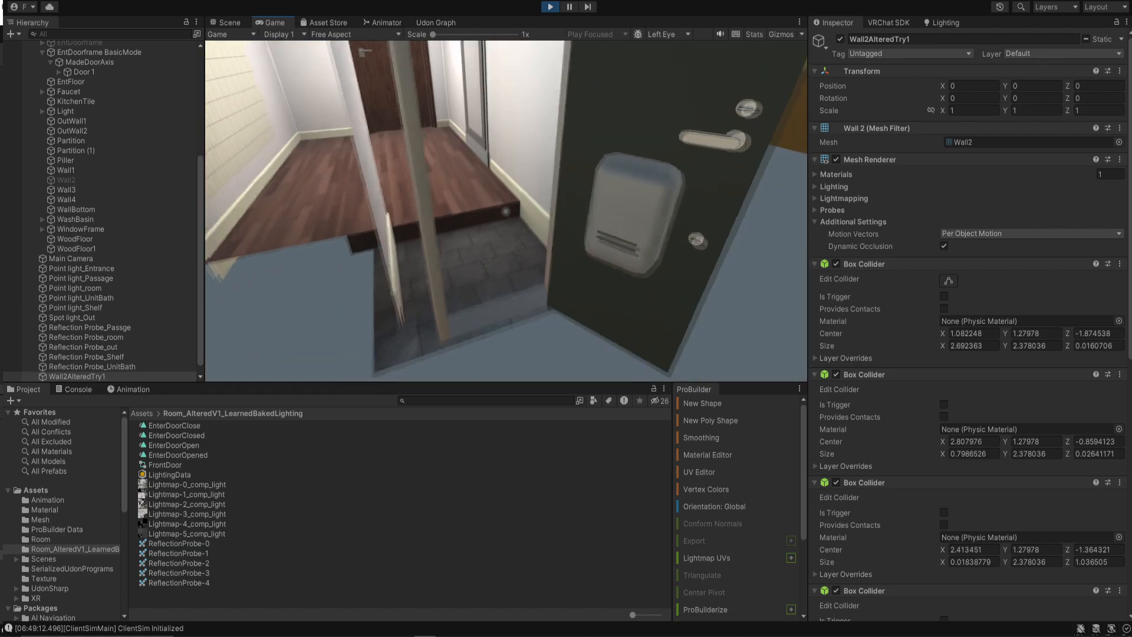
{"action": "left_click", "coordinate": [230, 23]}
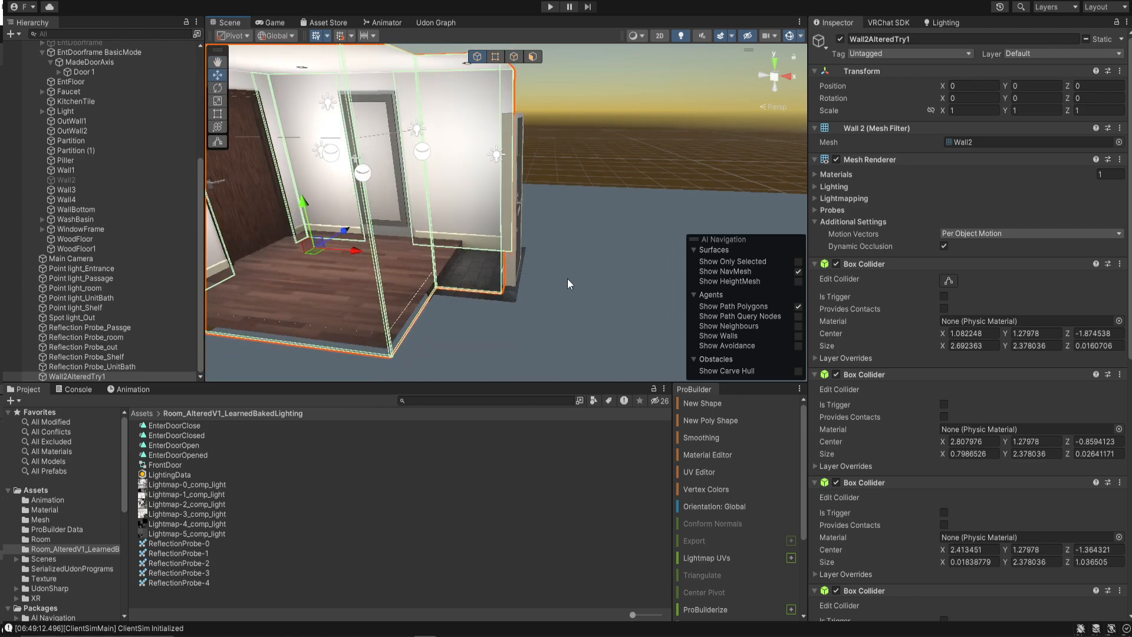
{"action": "mouse_move", "coordinate": [414, 290]}
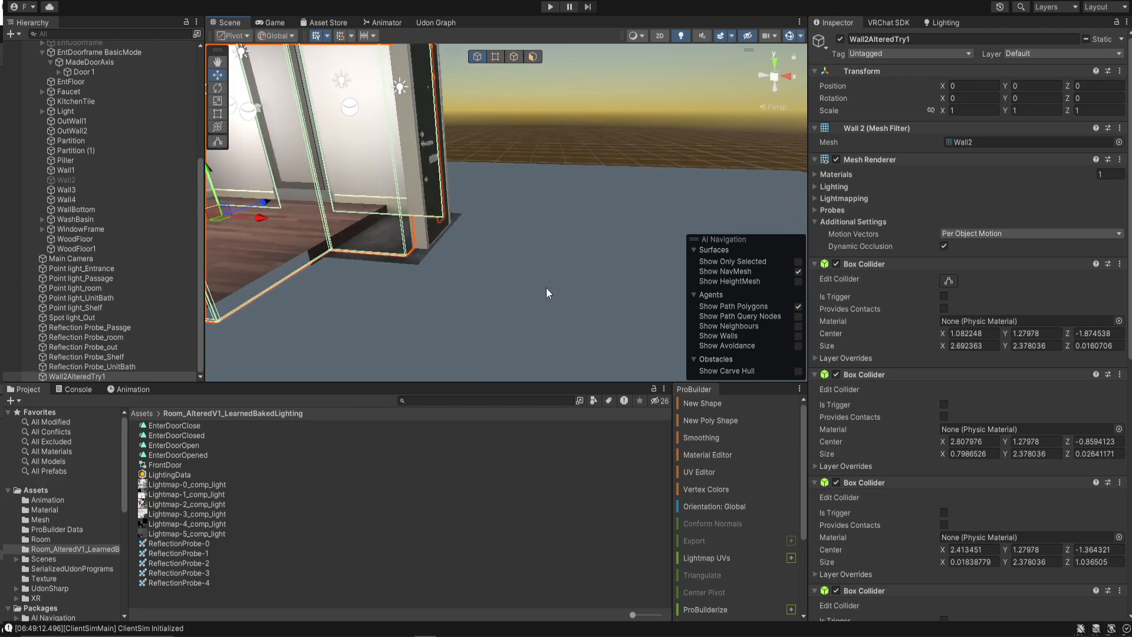
- Orbit around the doorway, inspect the EntDoorframe Mesh Collider, then select the Ground plane
{"action": "left_click_drag", "start_coordinate": [547, 293], "coordinate": [491, 293]}
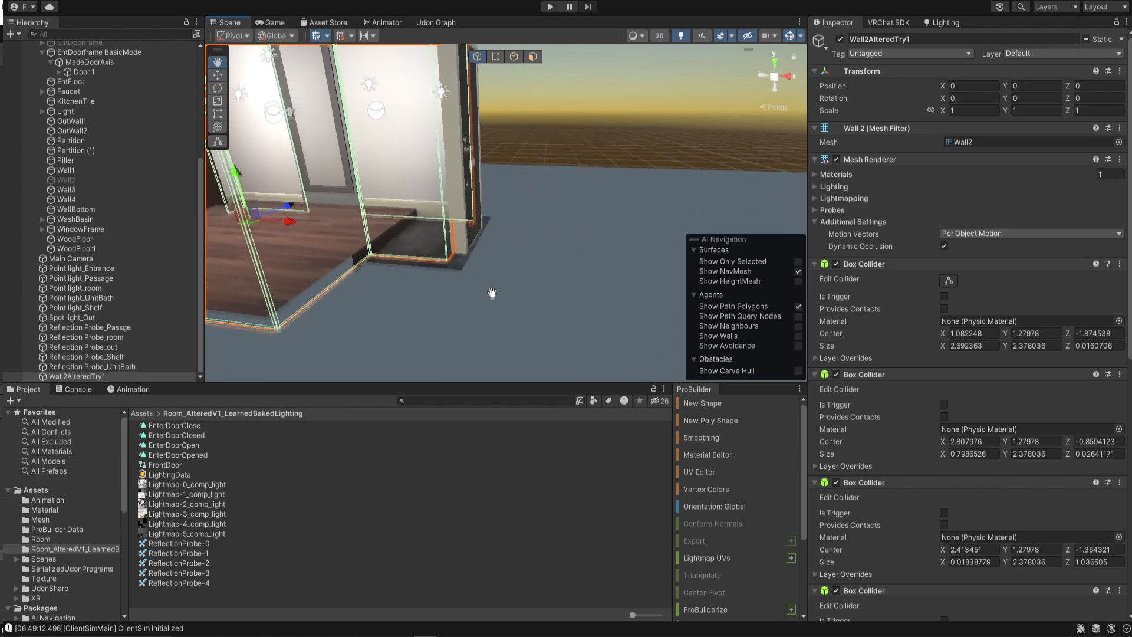
{"action": "left_click_drag", "start_coordinate": [491, 293], "coordinate": [513, 267]}
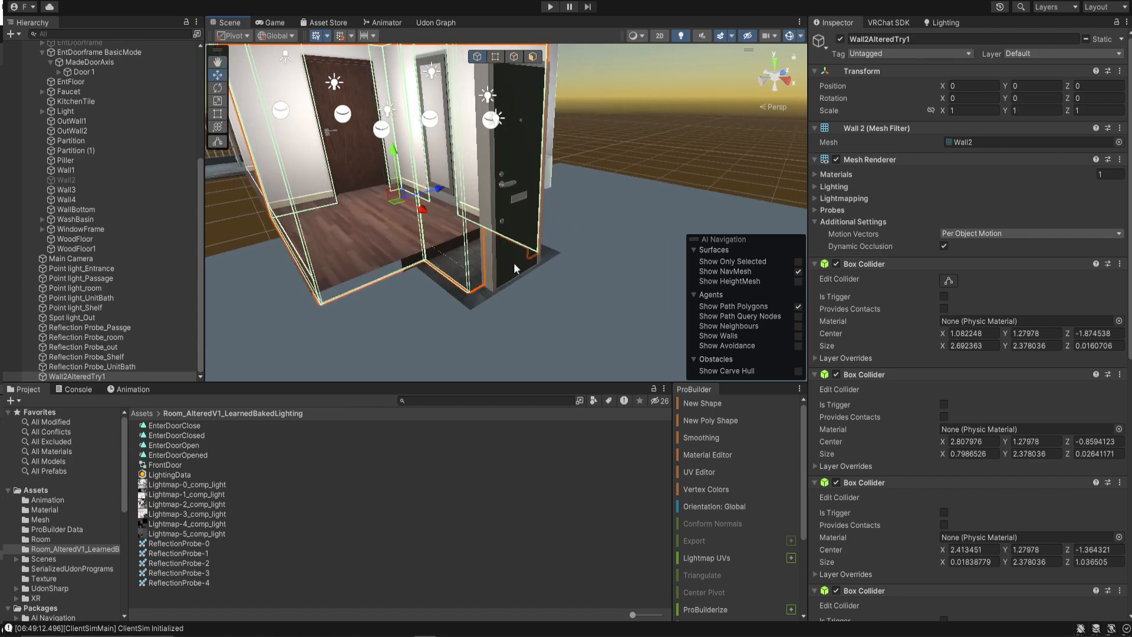
{"action": "left_click", "coordinate": [98, 52]}
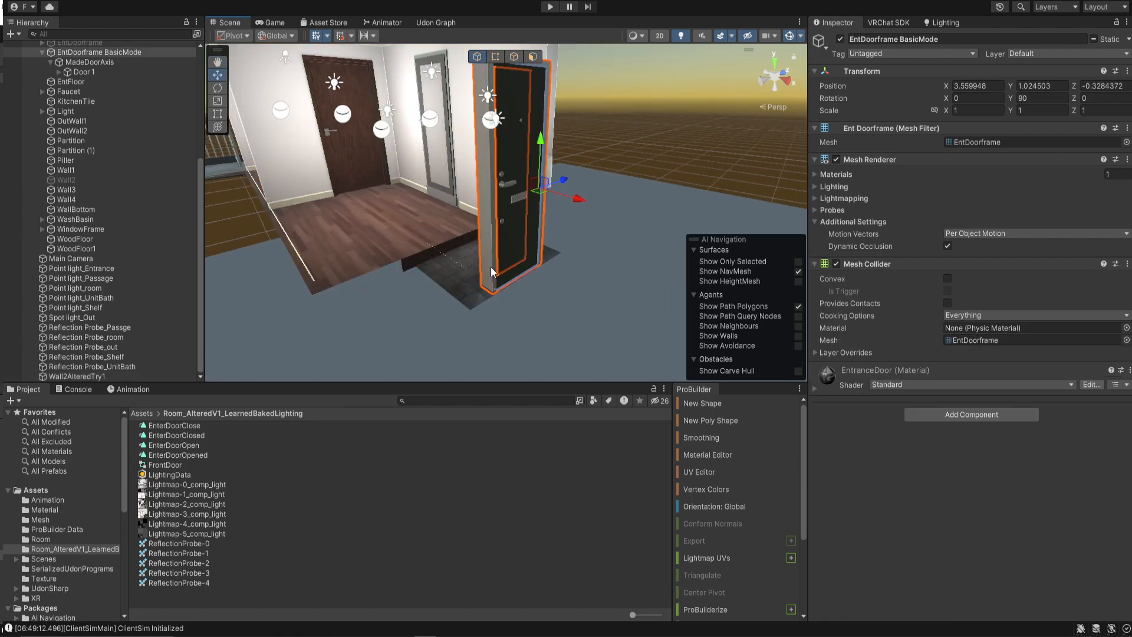
{"action": "mouse_move", "coordinate": [627, 285]}
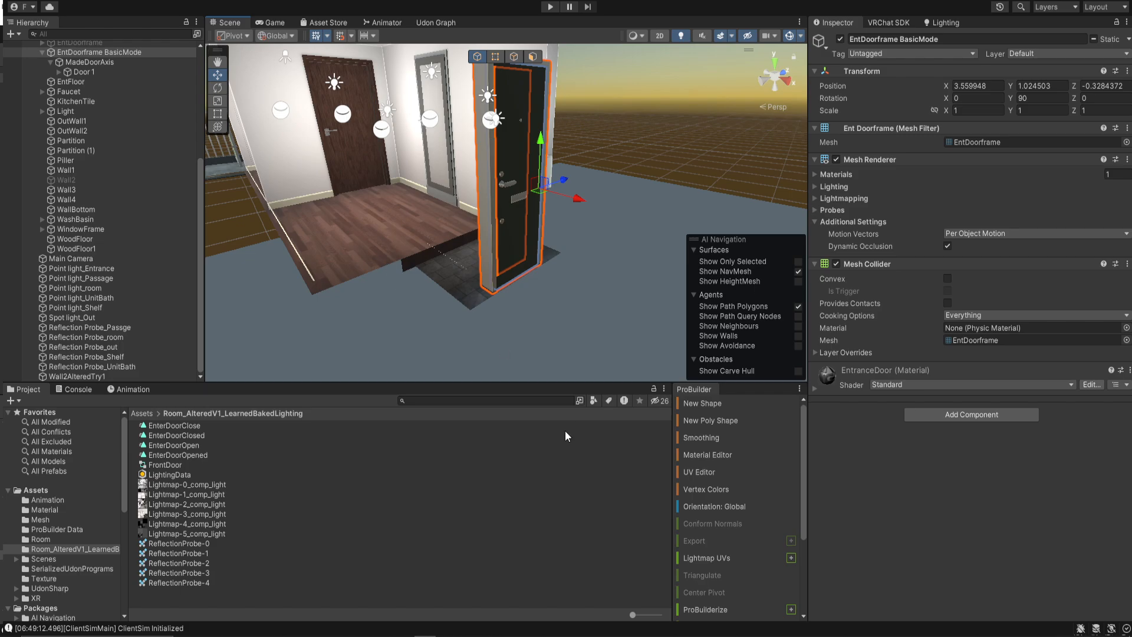
{"action": "left_click", "coordinate": [69, 81]}
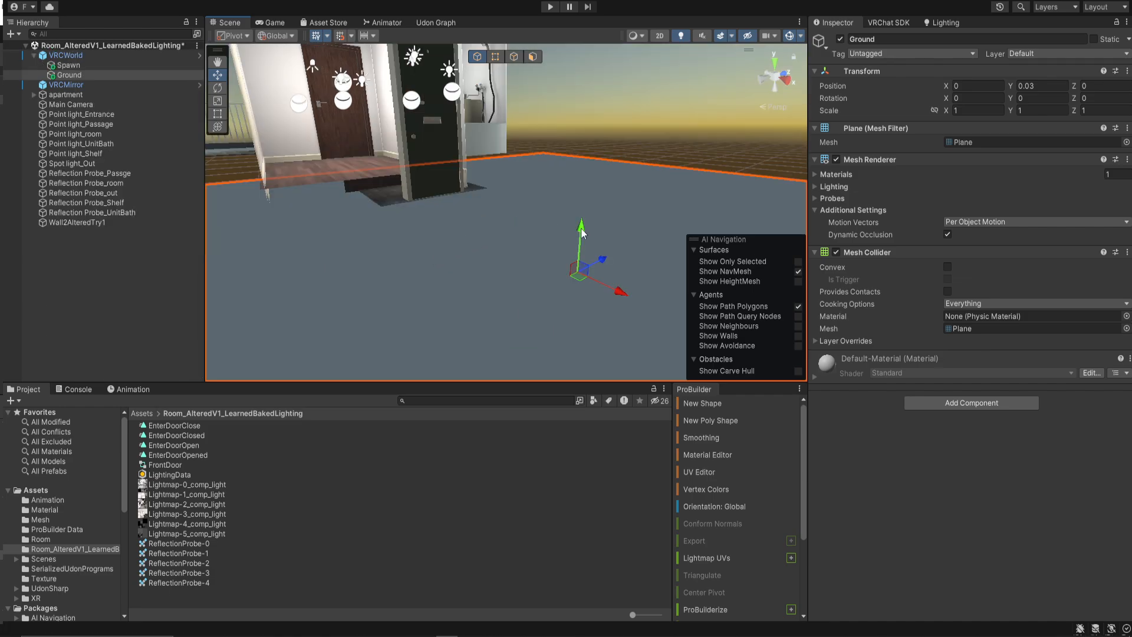
- Raise the Ground plane to about Y 0.079 and run a quick play-mode test
{"action": "left_click_drag", "start_coordinate": [581, 228], "coordinate": [582, 210]}
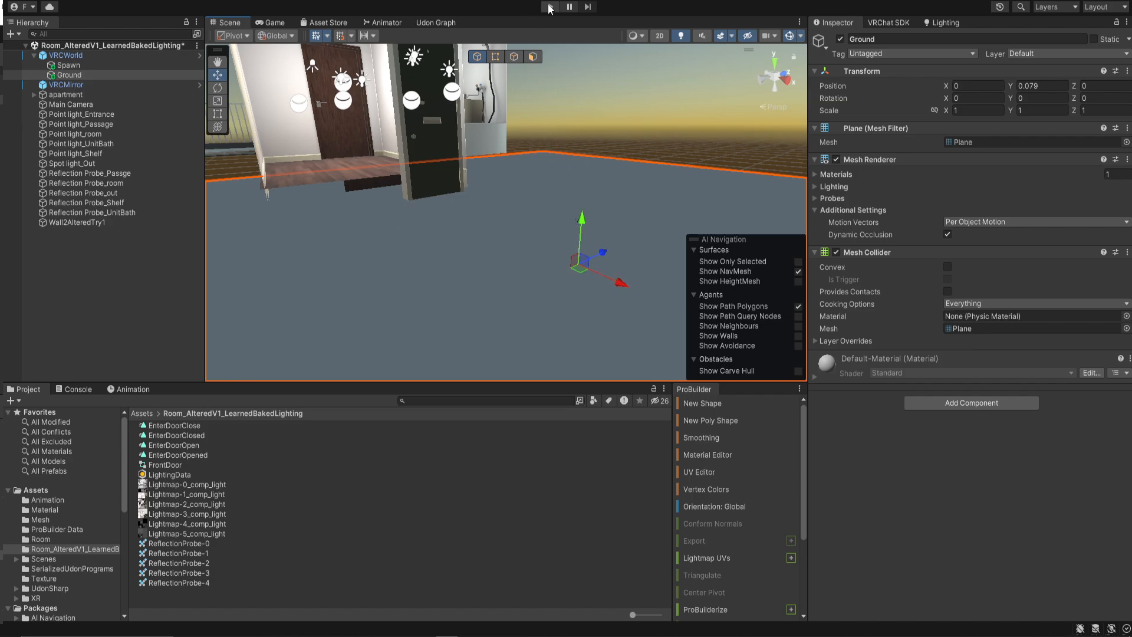
{"action": "left_click", "coordinate": [550, 7]}
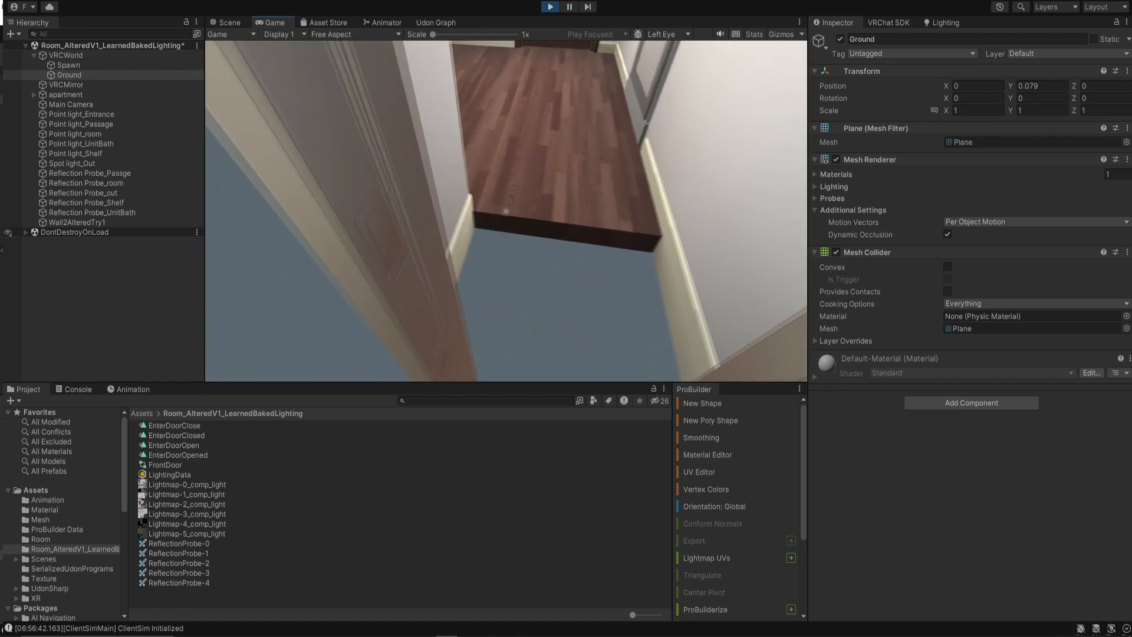
{"action": "left_click", "coordinate": [226, 22]}
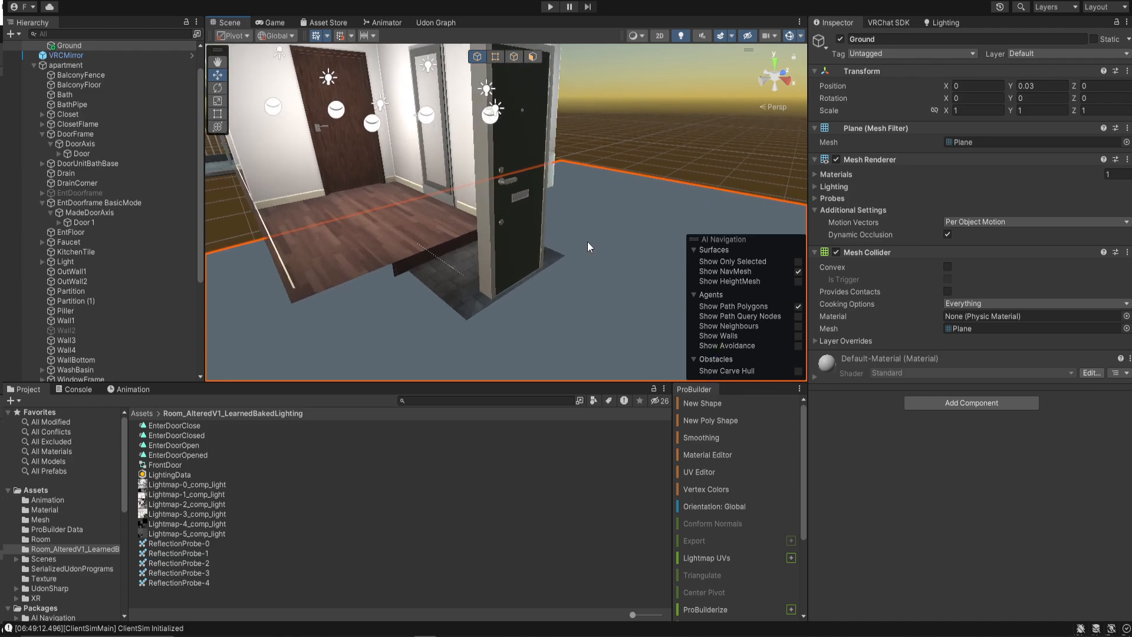
- Show the VRChat SDK account panel, then run and stop another play-mode test of the room
{"action": "left_click", "coordinate": [888, 23]}
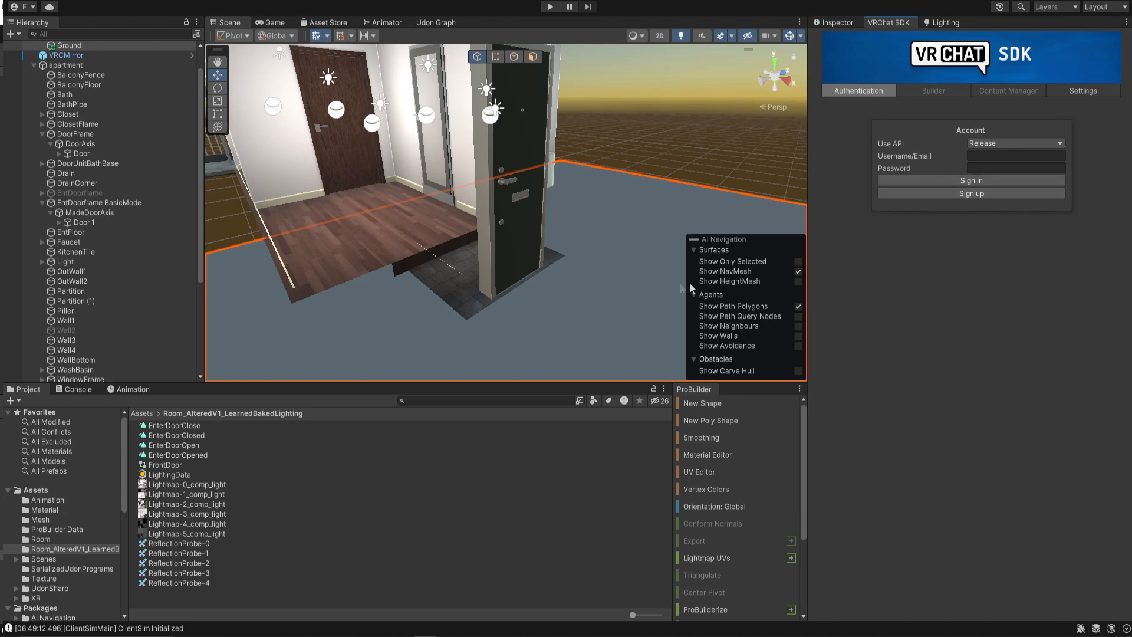
{"action": "mouse_move", "coordinate": [516, 274]}
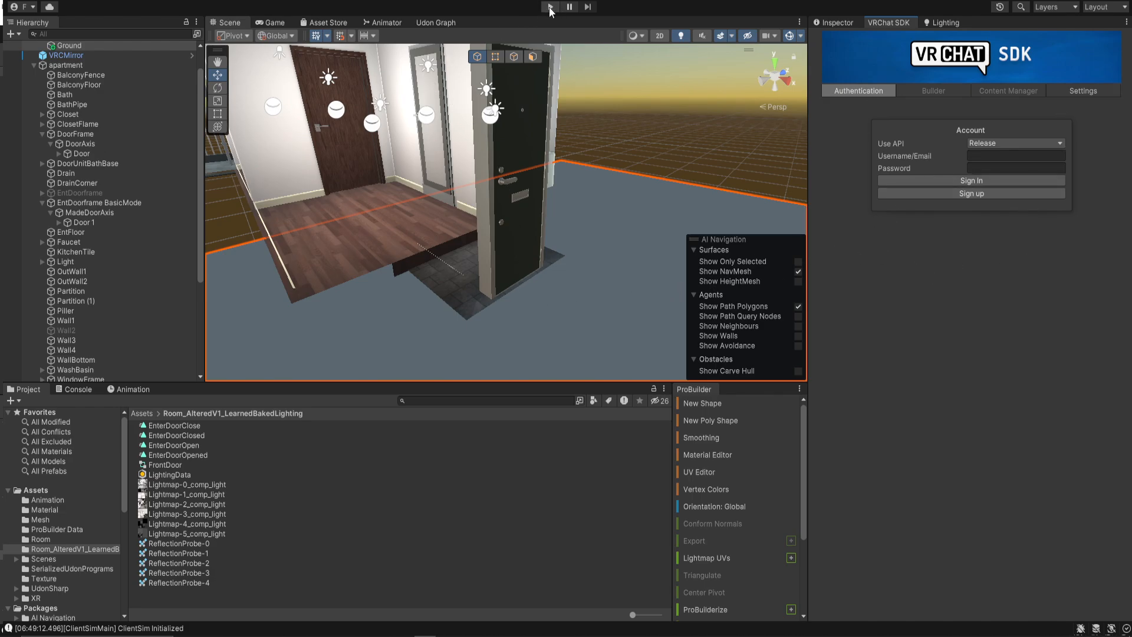
{"action": "left_click", "coordinate": [550, 8]}
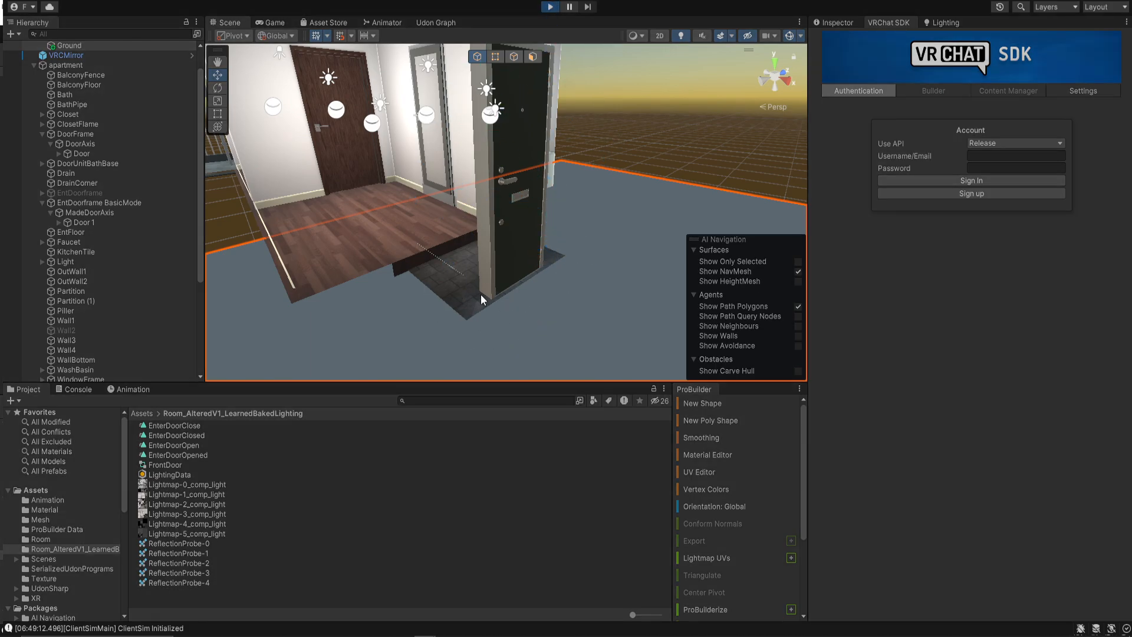
{"action": "mouse_move", "coordinate": [487, 303]}
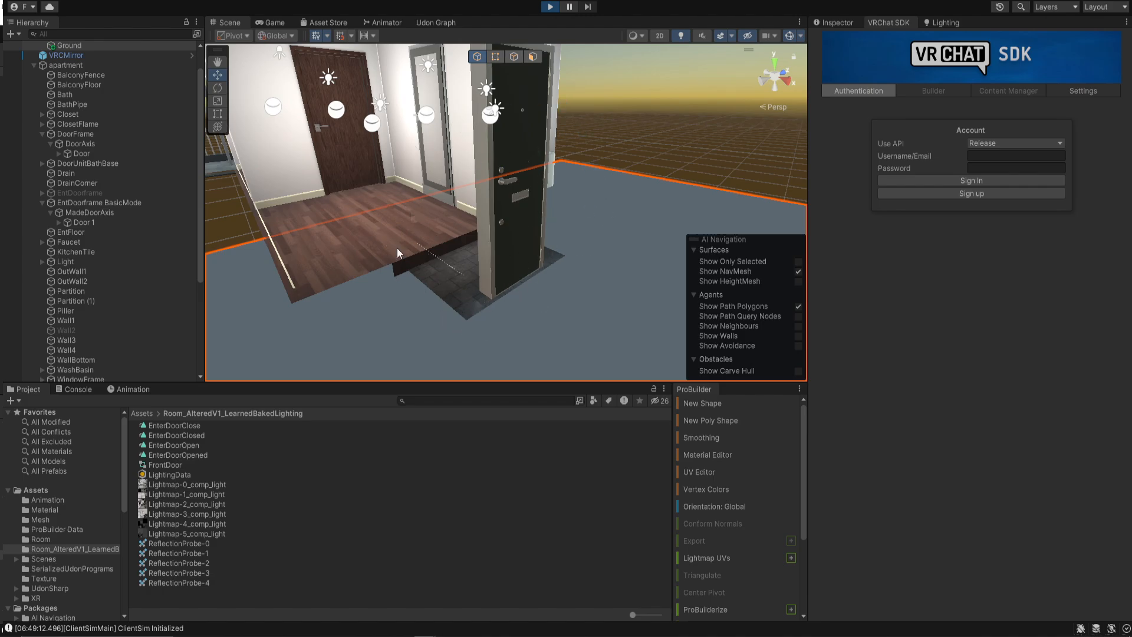
{"action": "left_click", "coordinate": [274, 22]}
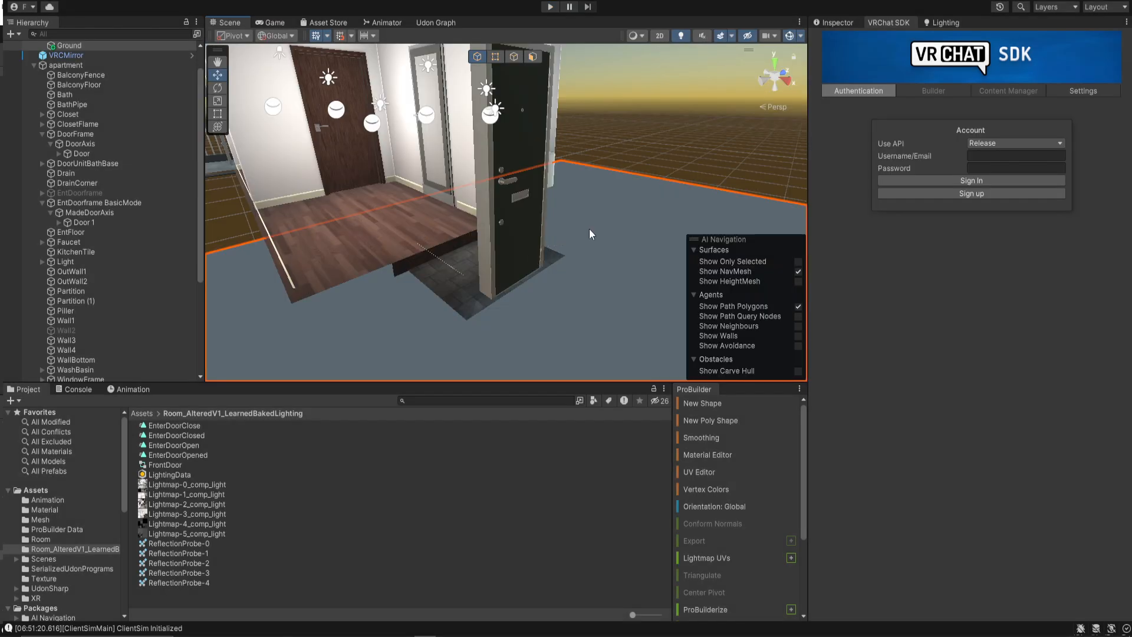
{"action": "mouse_move", "coordinate": [581, 236]}
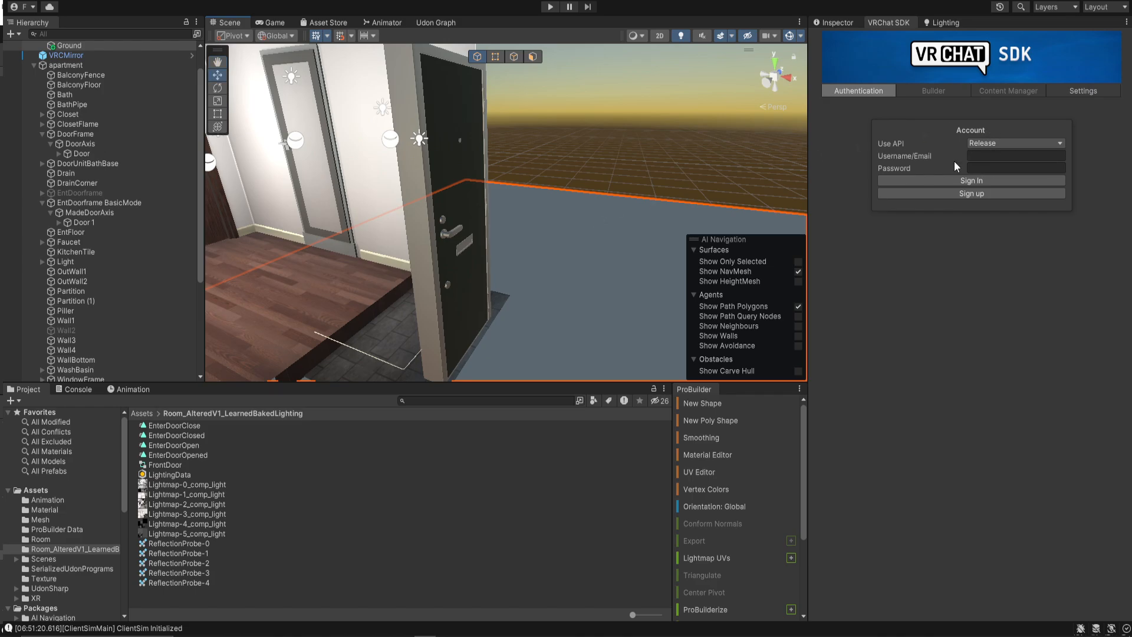
{"action": "mouse_move", "coordinate": [613, 350]}
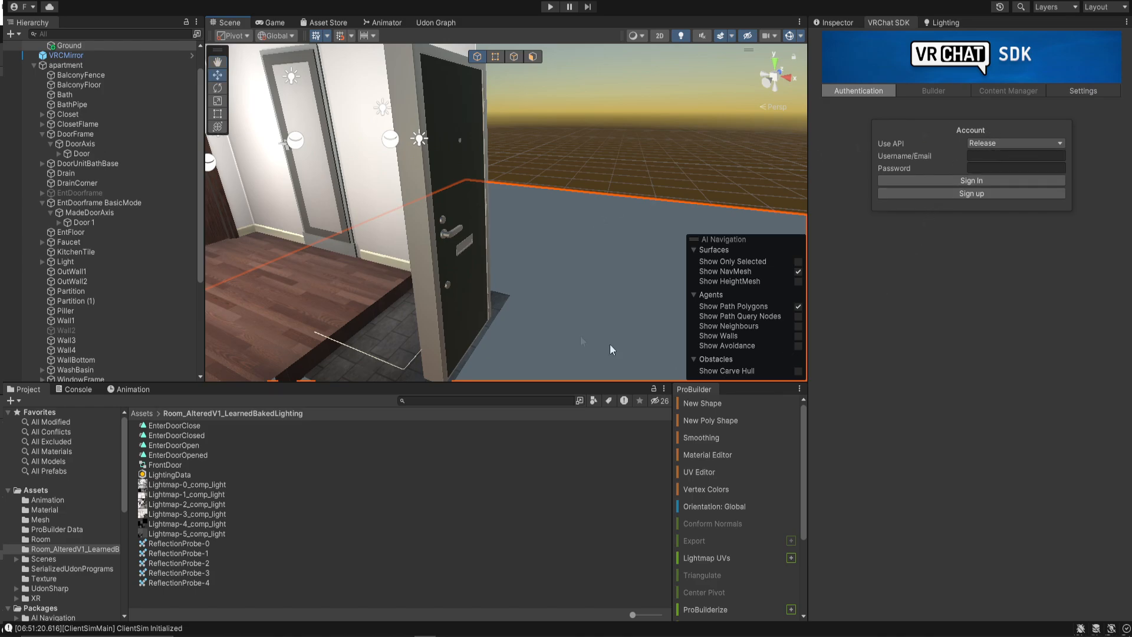